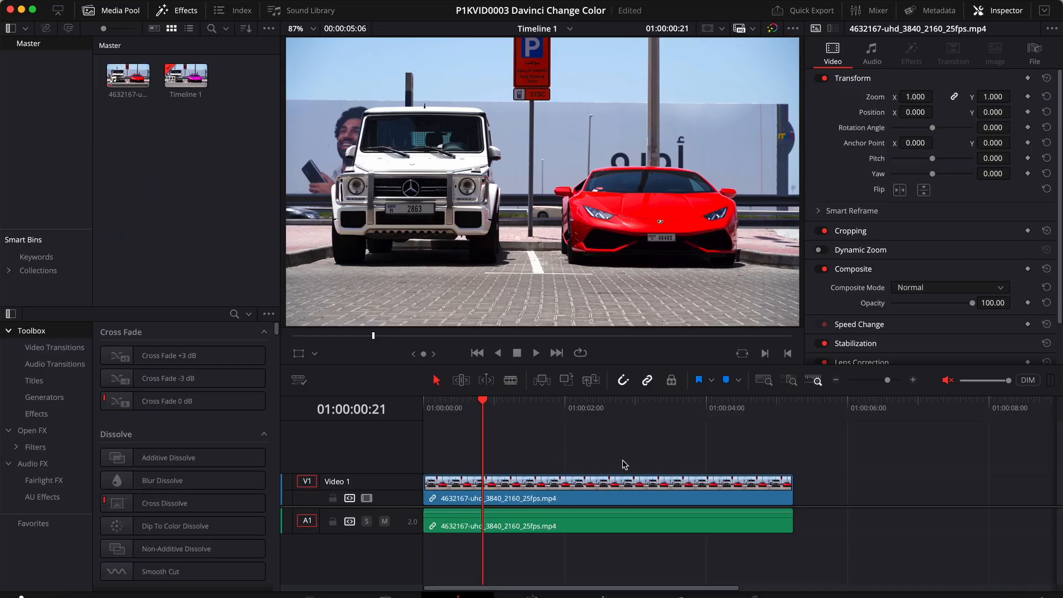
- Switch from the Edit page to the Color page for the car clip
click(607, 512)
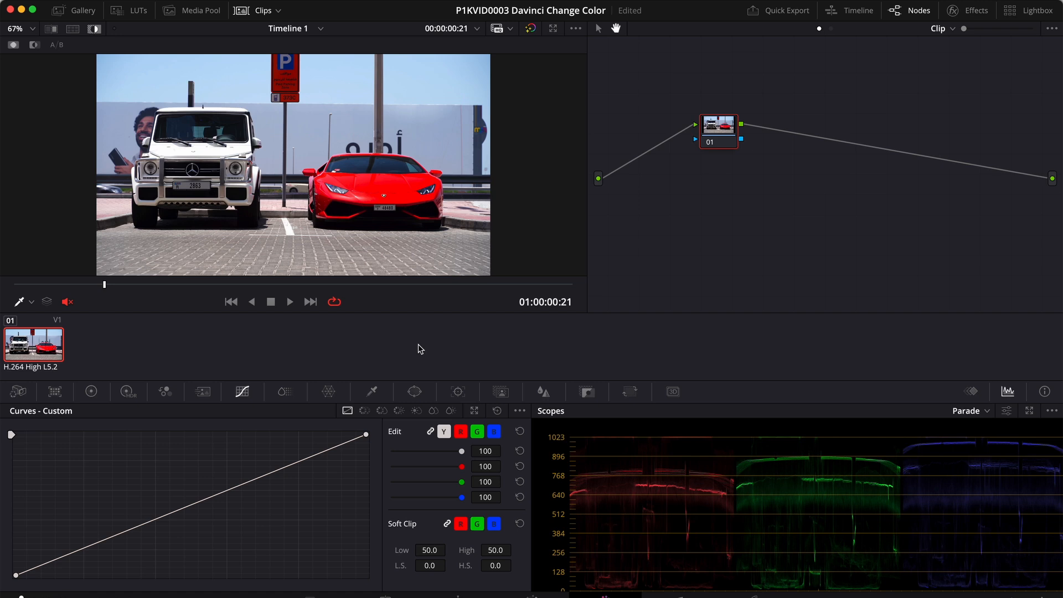
mouse_move(371, 392)
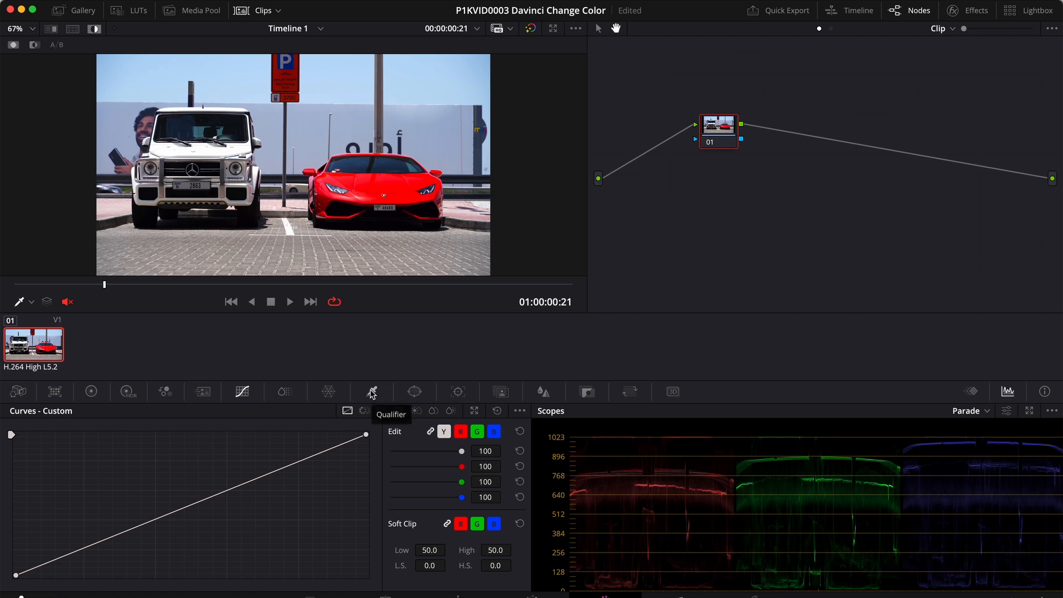
- Sample the red Lamborghini paint with the HSL qualifier eyedropper
click(371, 391)
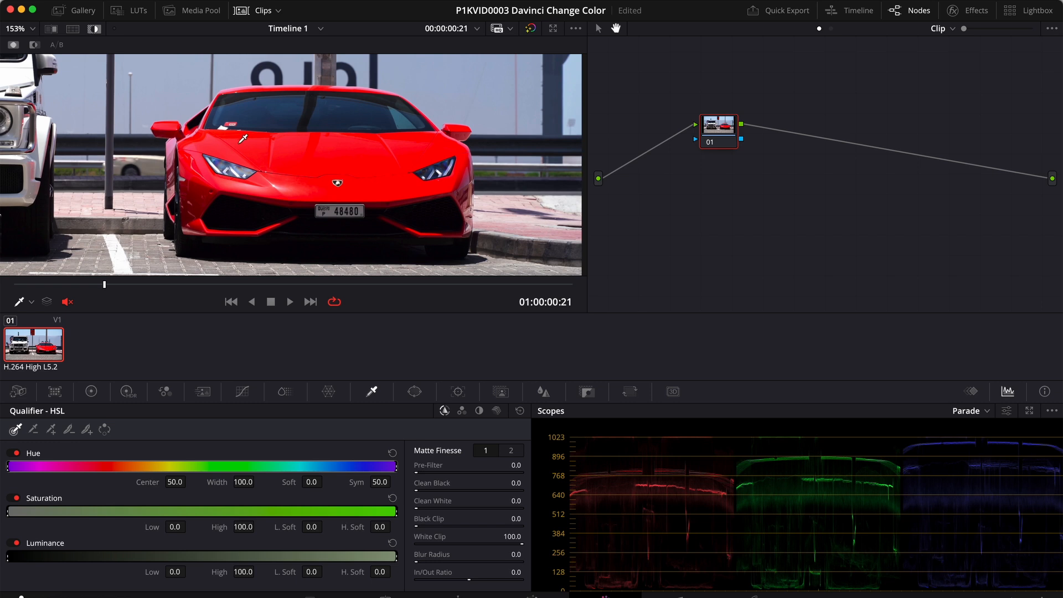
click(244, 138)
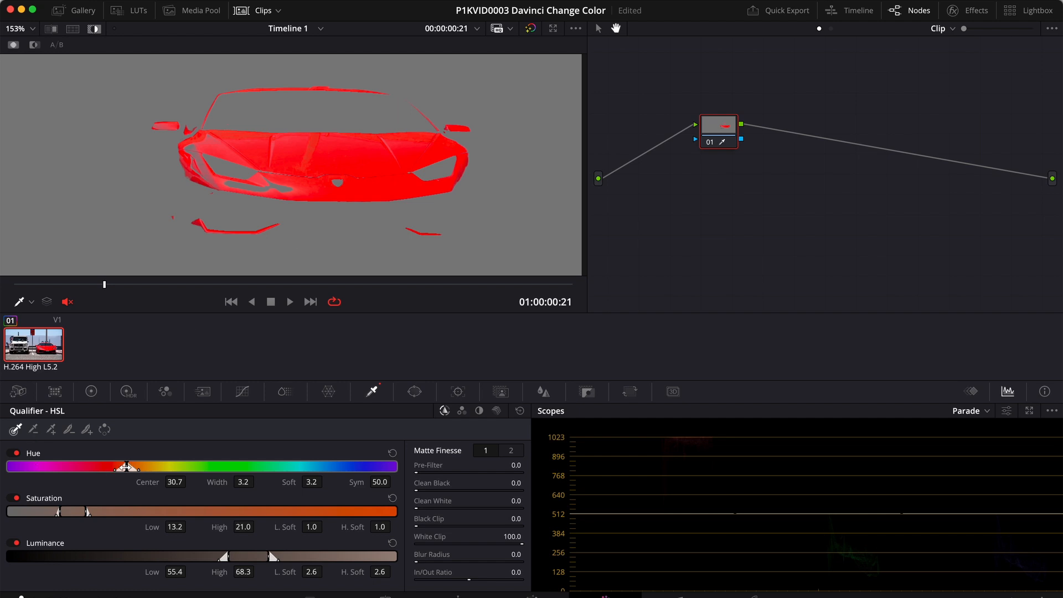
- Widen the qualifier's hue range and adjust the saturation limits to catch more red
drag(127, 466, 120, 465)
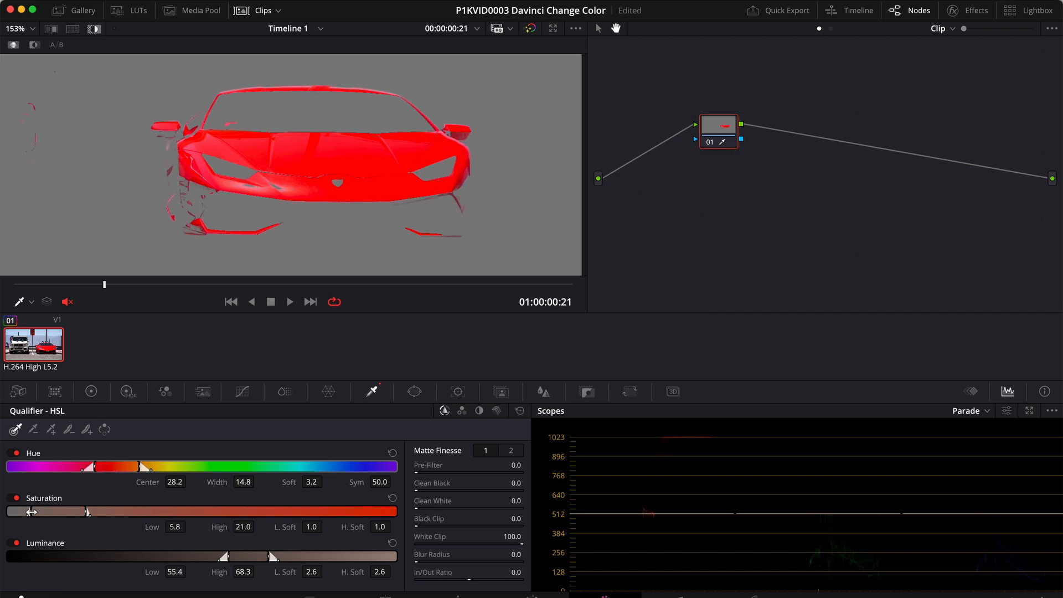
drag(24, 511, 19, 511)
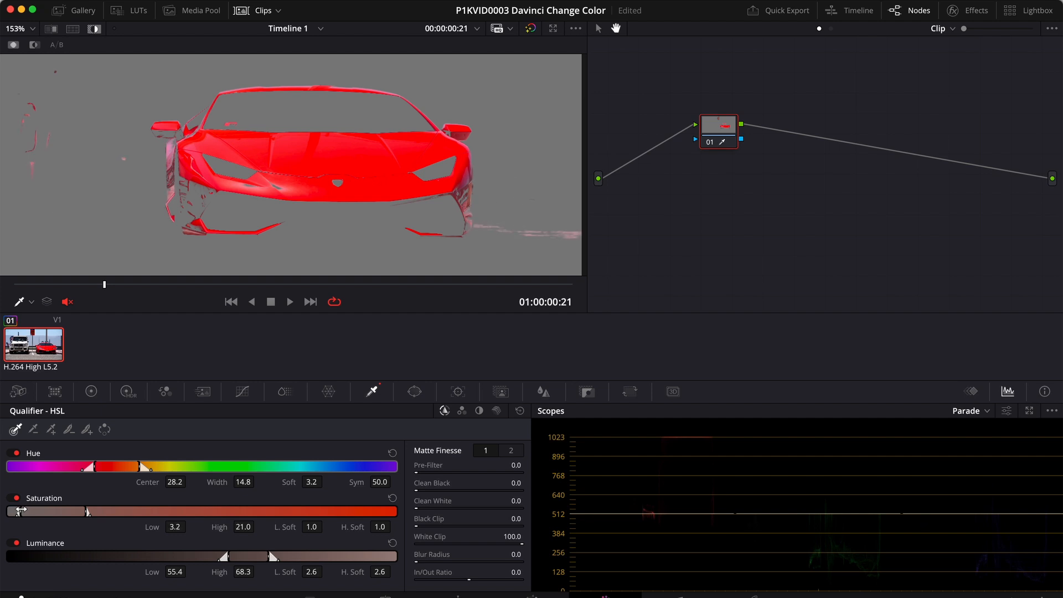
drag(87, 510, 92, 513)
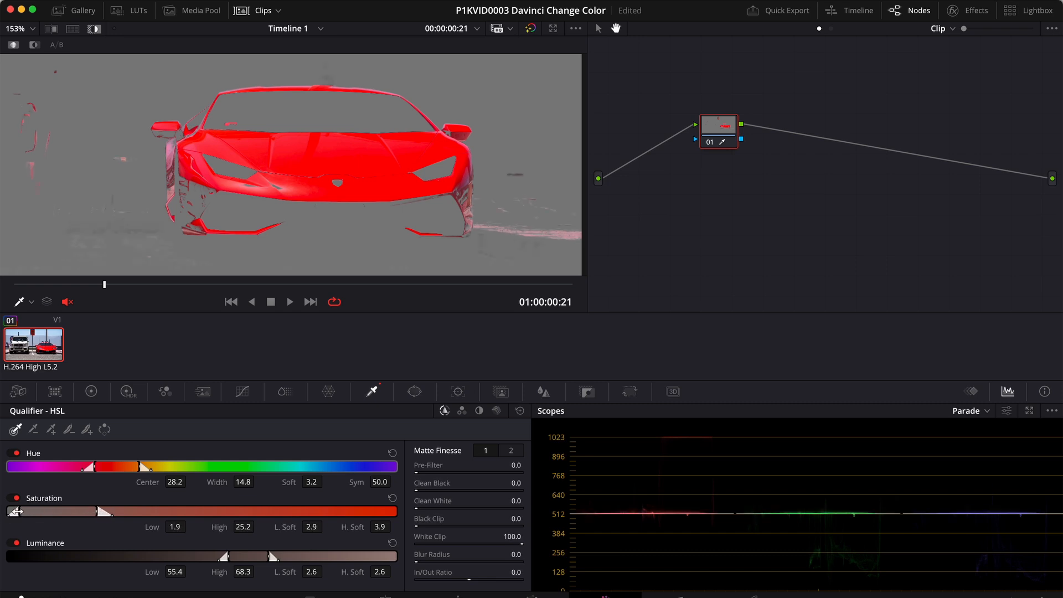
drag(17, 511, 20, 511)
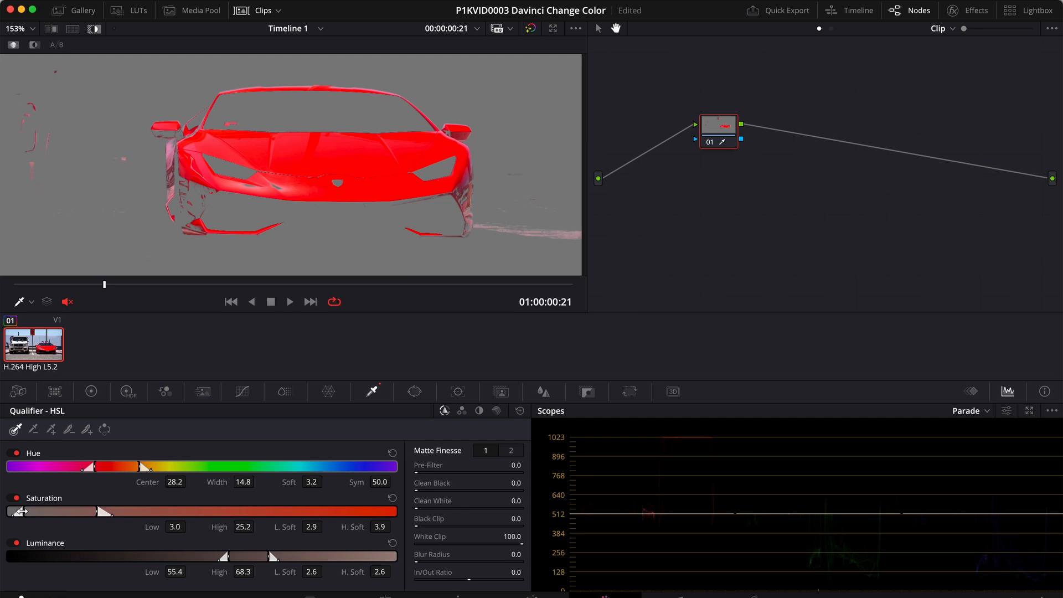
- Raise the upper luminance limit and lower the floor to include darker paint
drag(272, 556, 277, 556)
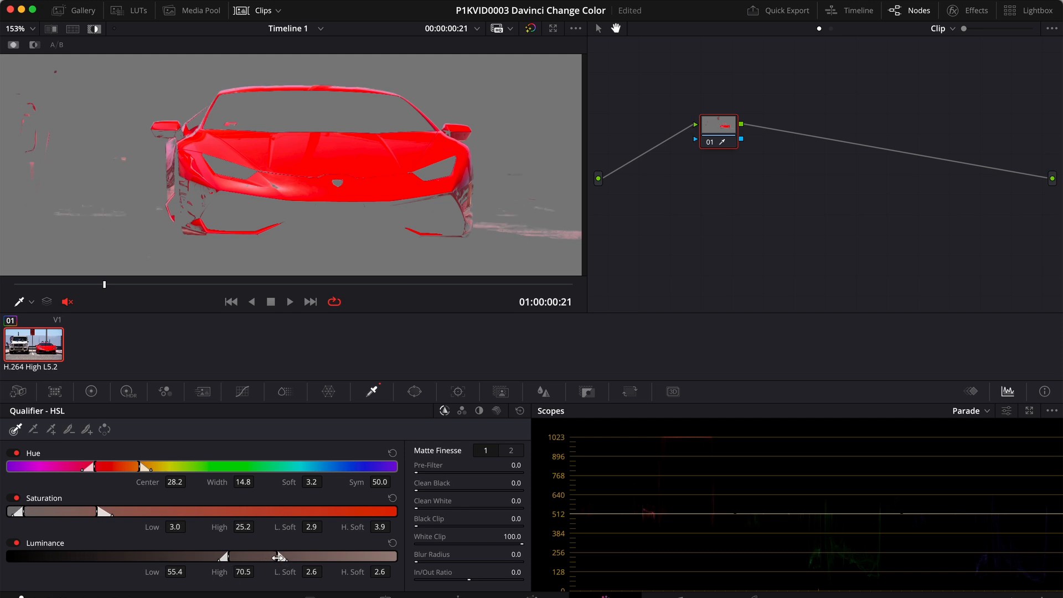
drag(277, 556, 288, 556)
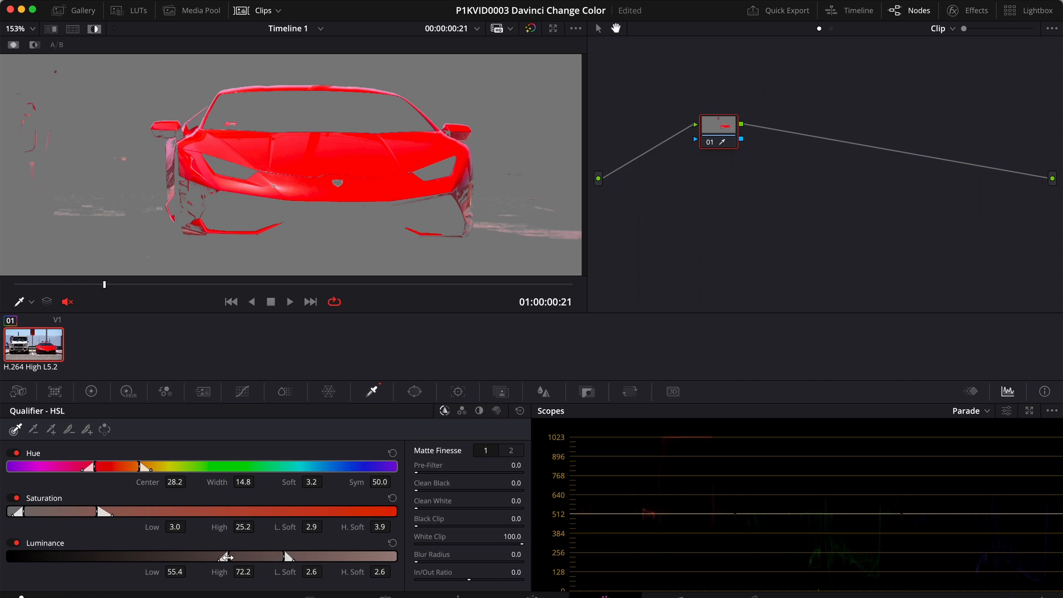
drag(230, 556, 217, 557)
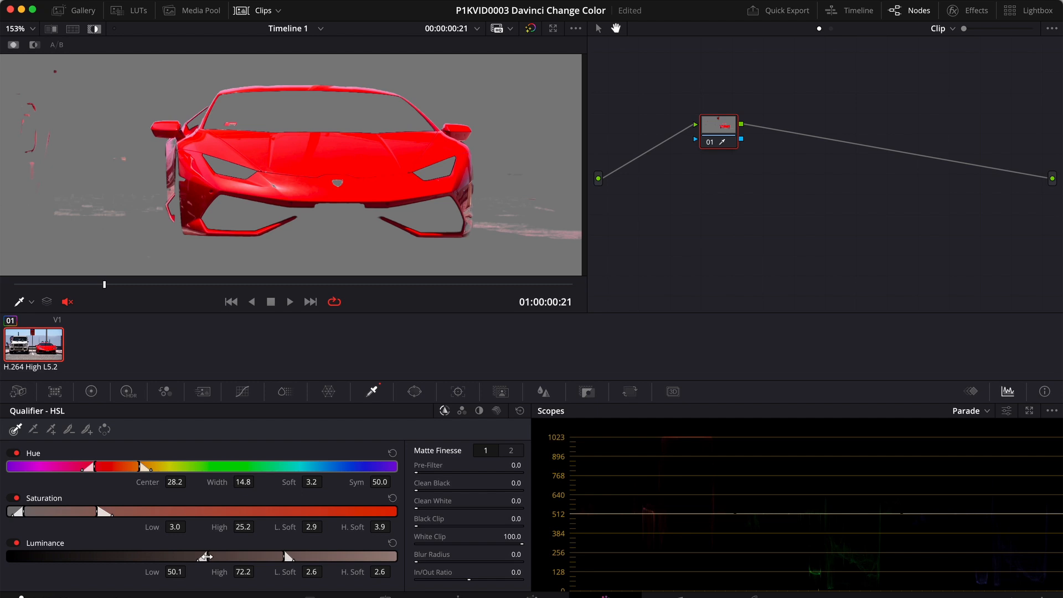
drag(217, 556, 197, 556)
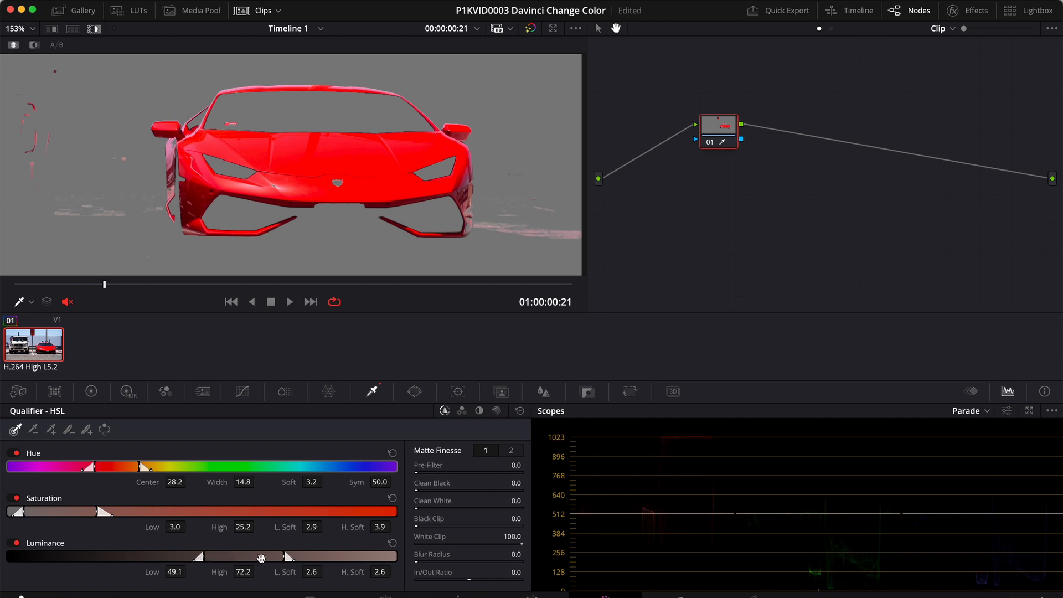
drag(278, 556, 275, 556)
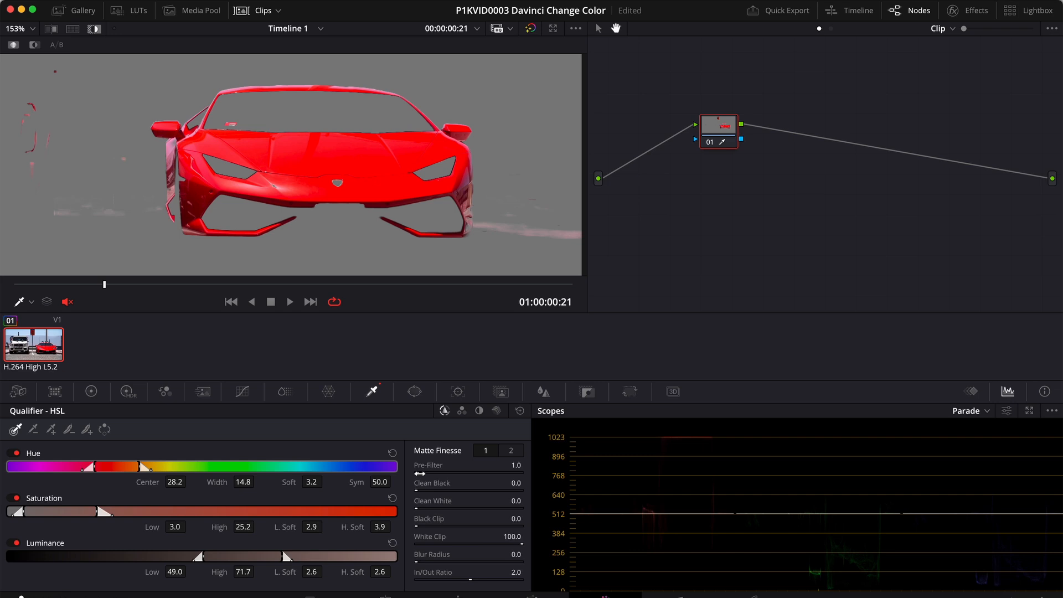
mouse_move(160, 174)
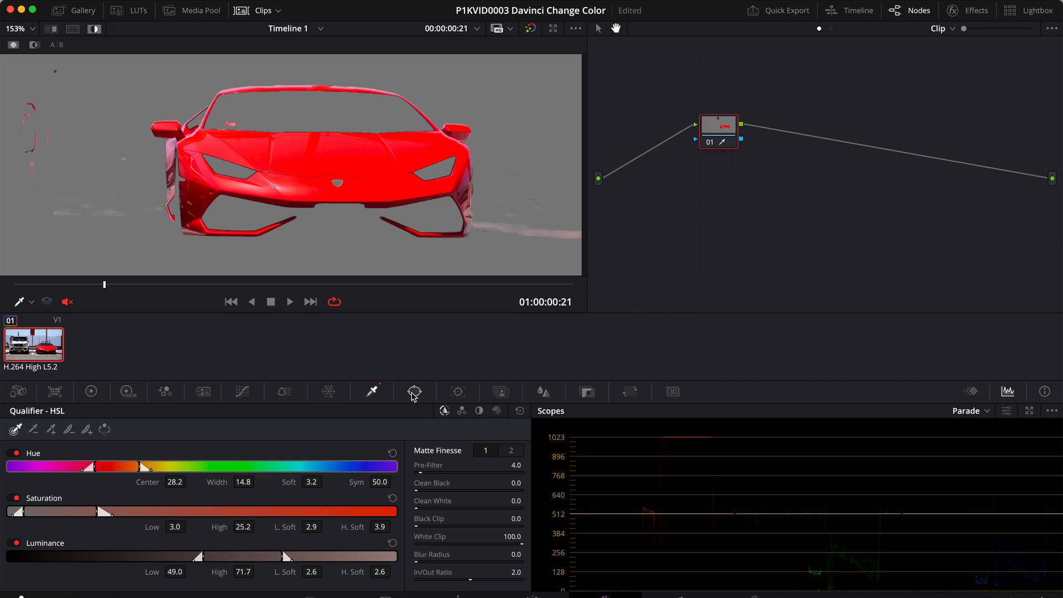
- Draw a pen window outline around the car to exclude stray background specks
click(415, 392)
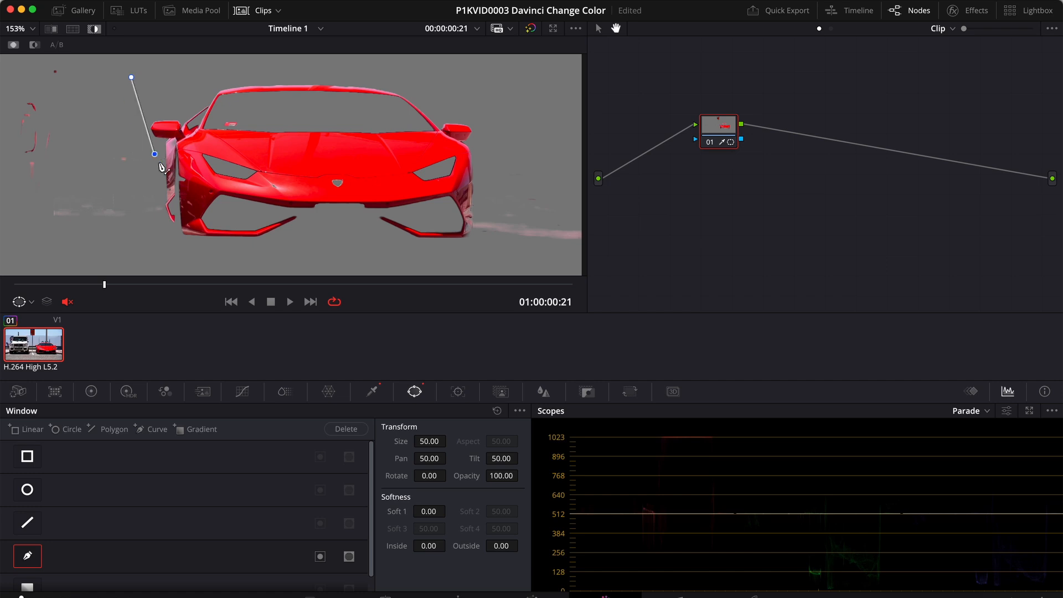
drag(155, 154, 165, 214)
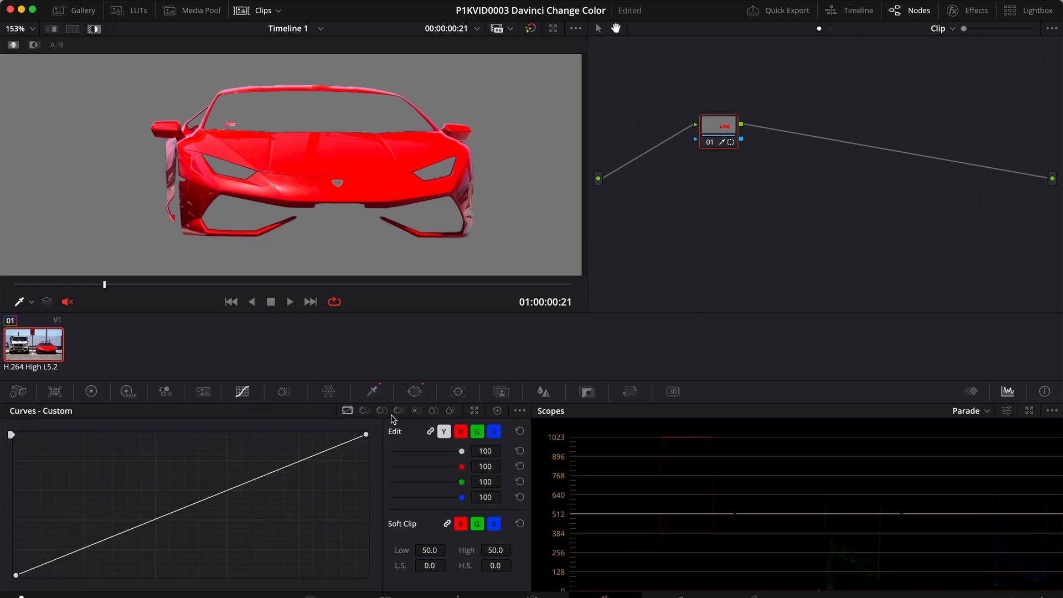
mouse_move(364, 410)
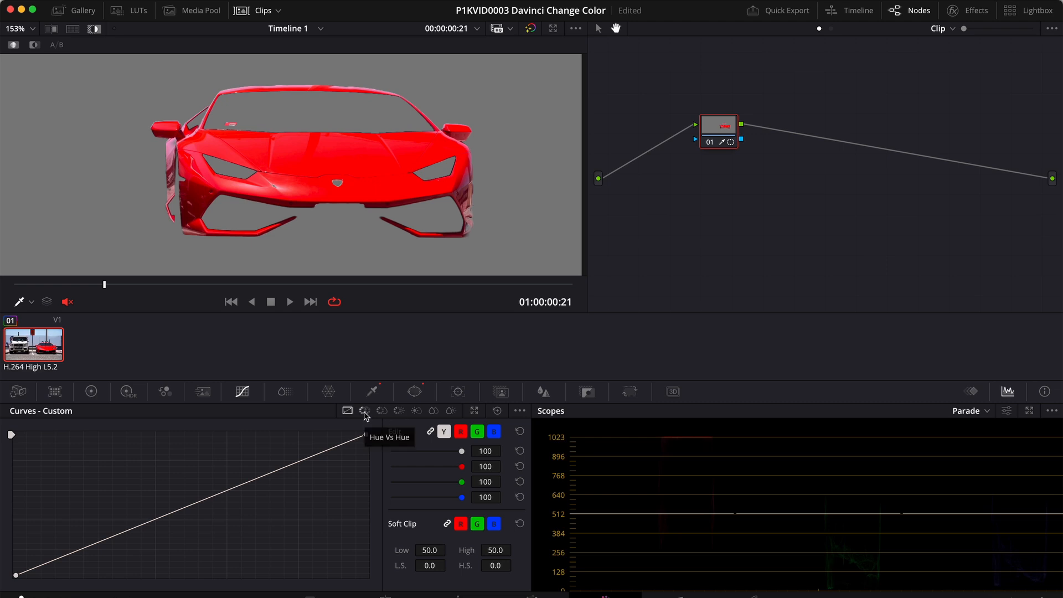
- Open the Hue vs Hue curve and place an anchor point near magenta
click(364, 410)
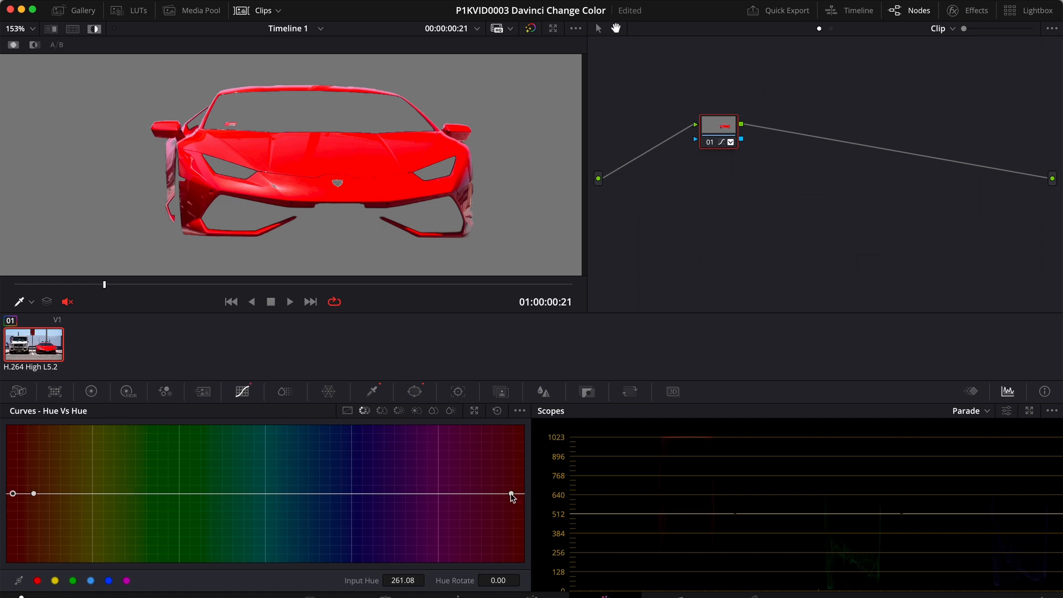
drag(511, 493, 439, 493)
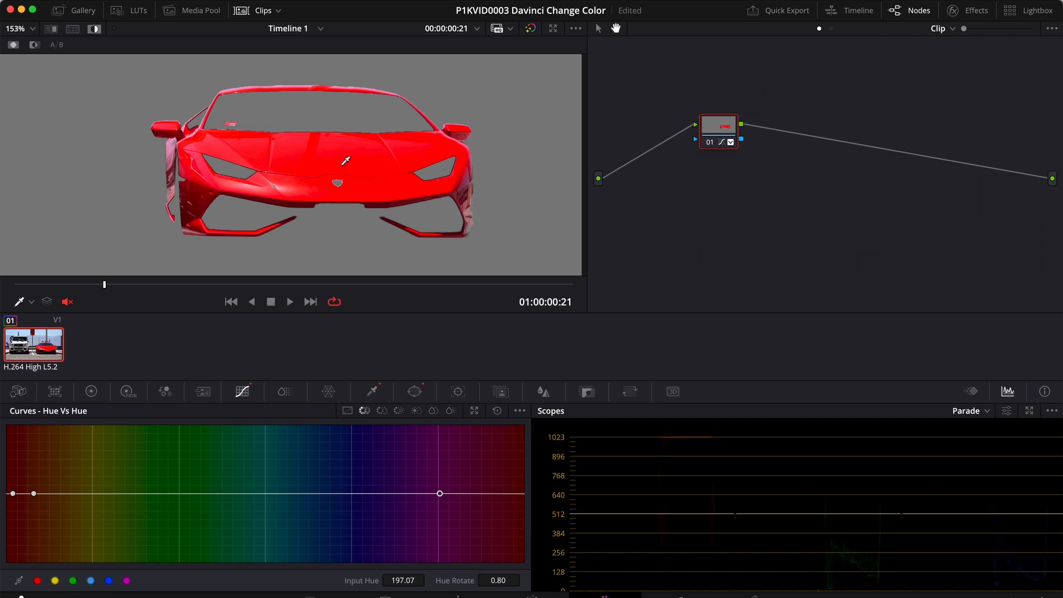
mouse_move(380, 160)
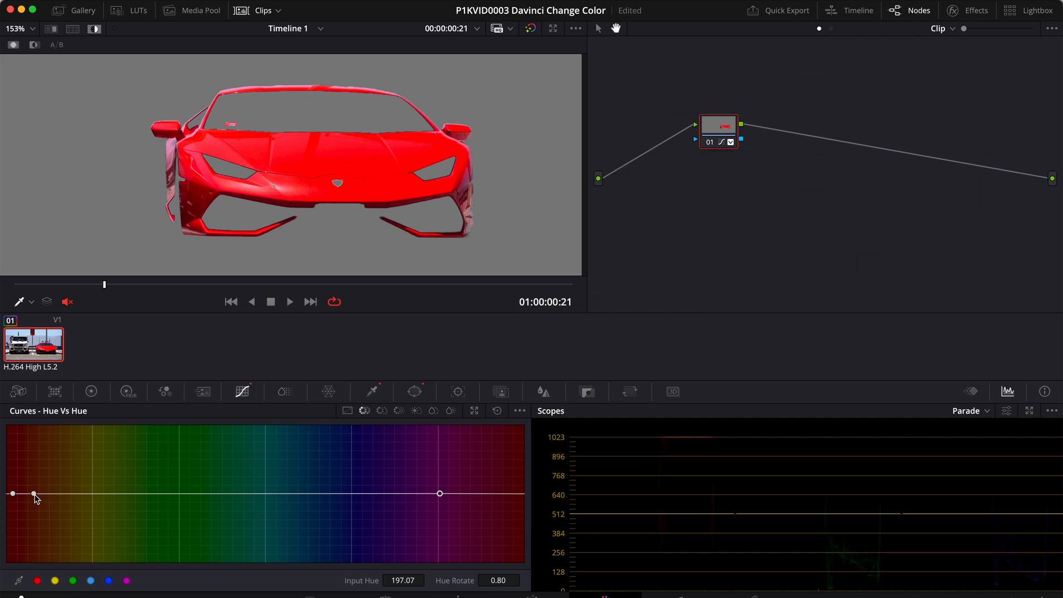
- Move the anchor to bound the reds, then raise the red point until purple
drag(34, 493, 65, 493)
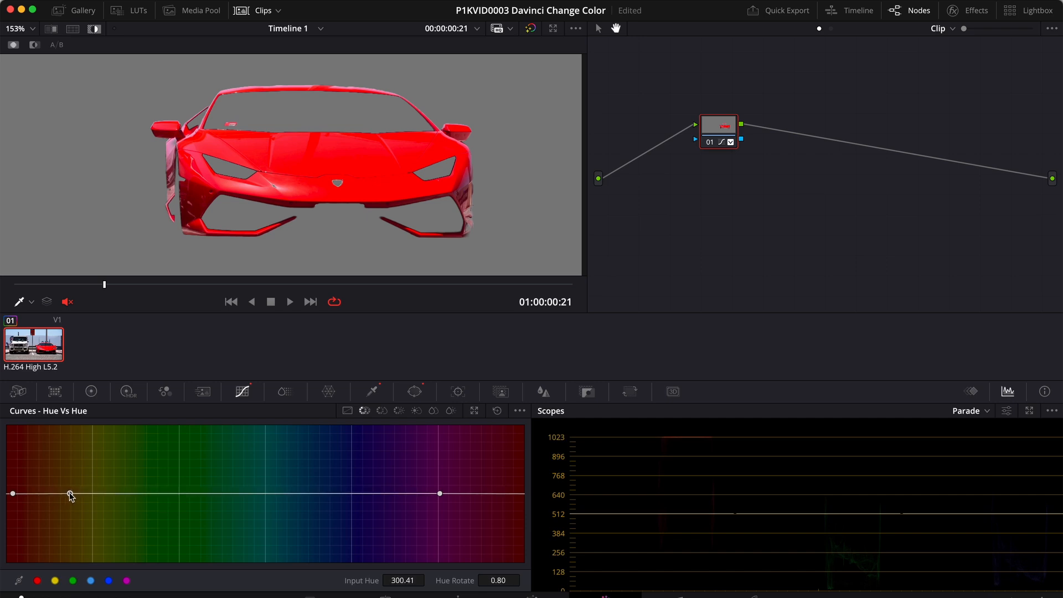
click(69, 493)
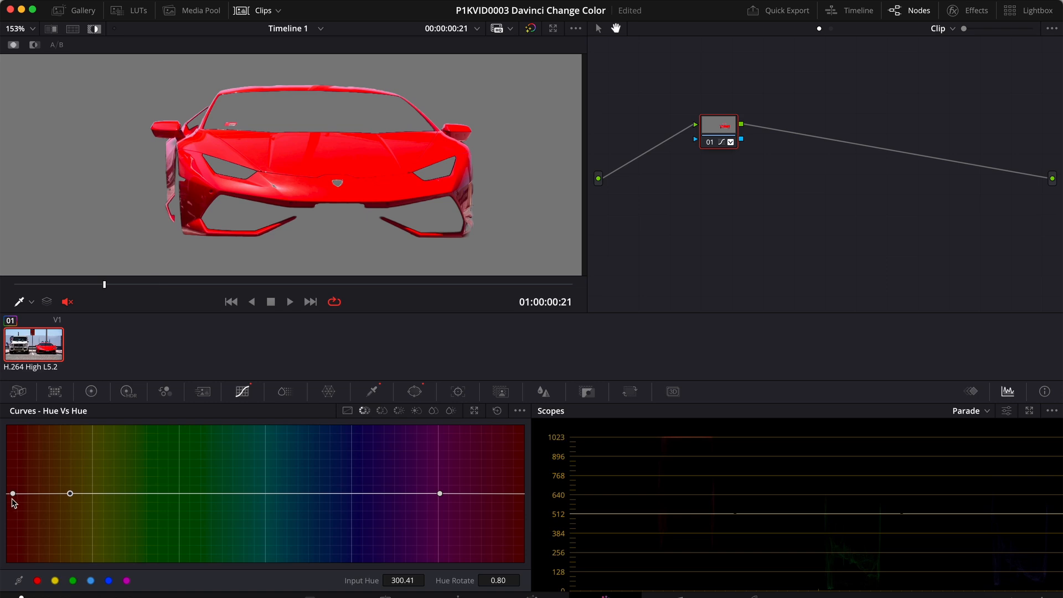
drag(11, 493, 24, 484)
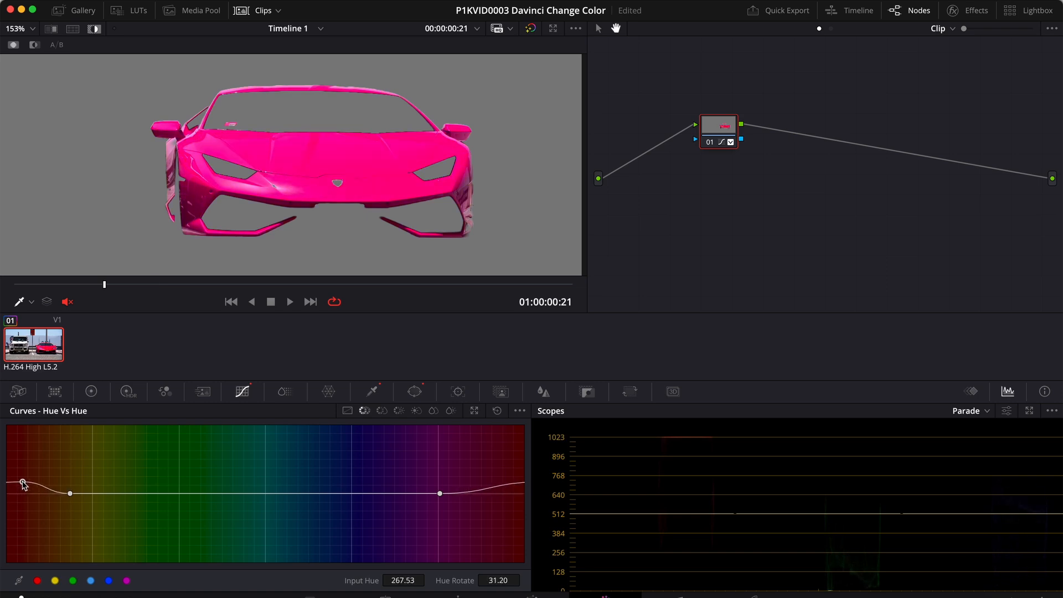
drag(22, 484, 27, 461)
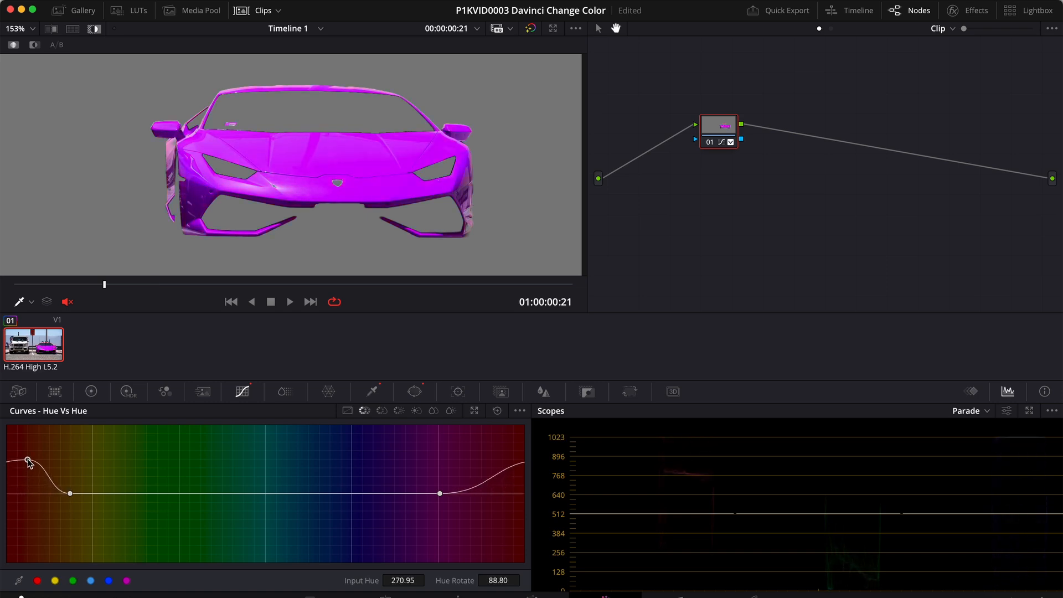
drag(28, 462, 36, 453)
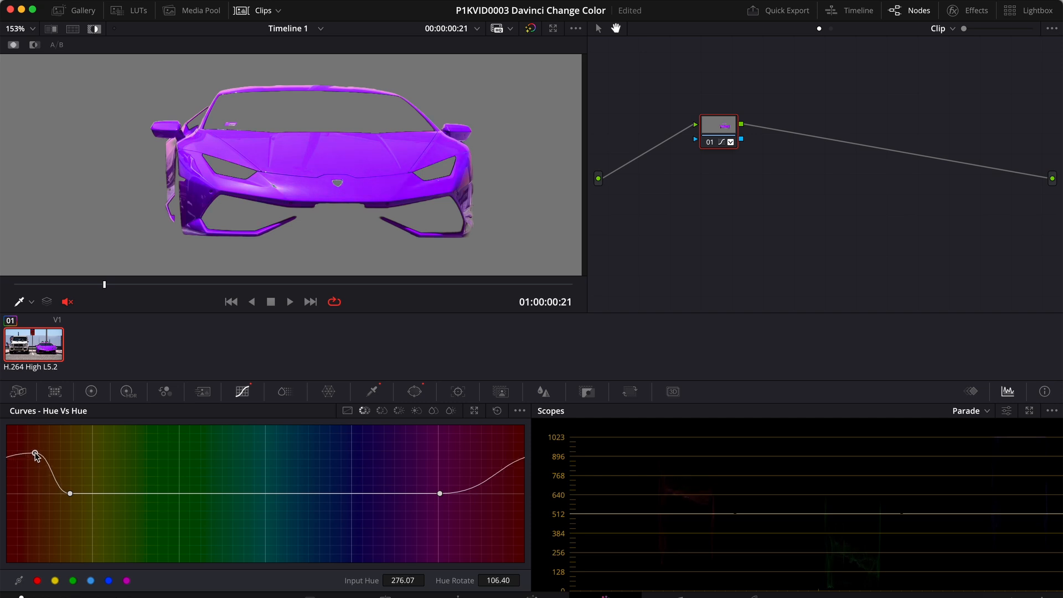
mouse_move(341, 157)
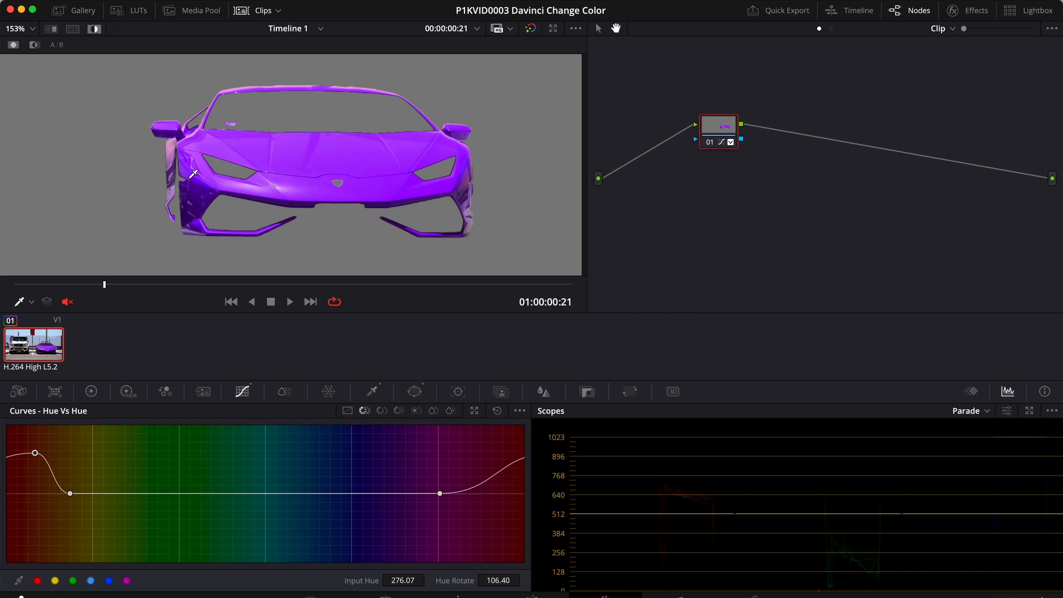
mouse_move(200, 214)
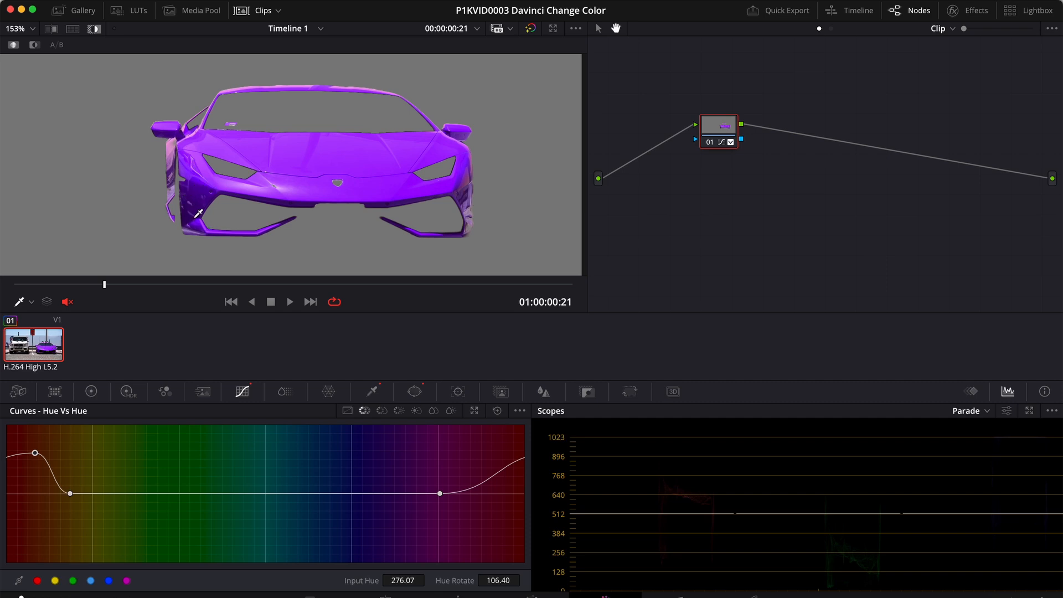